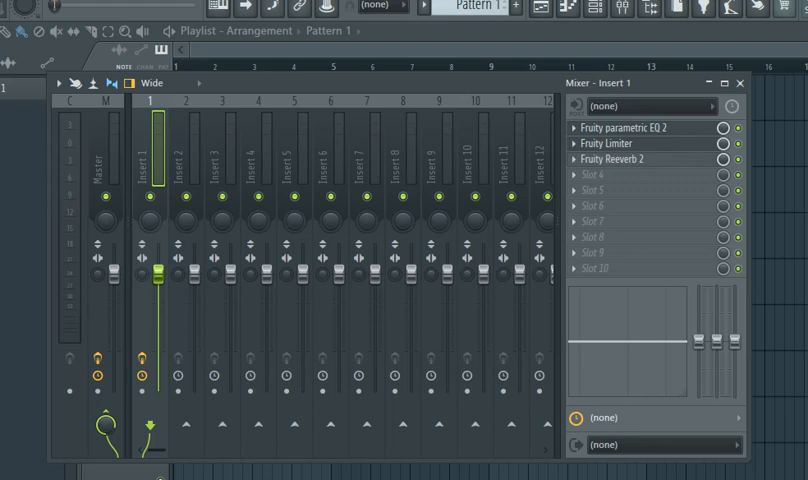
- Reset mixer Insert 1 to default and confirm removing its three plugins
{"action": "right_click", "coordinate": [630, 127]}
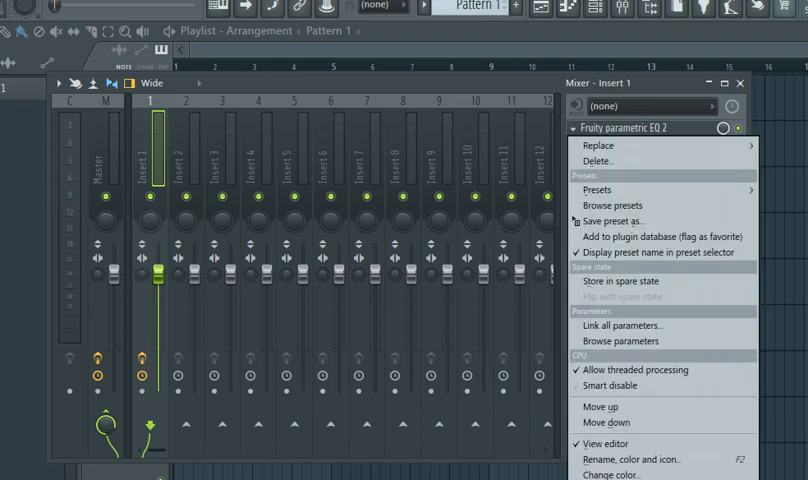
{"action": "mouse_move", "coordinate": [596, 161]}
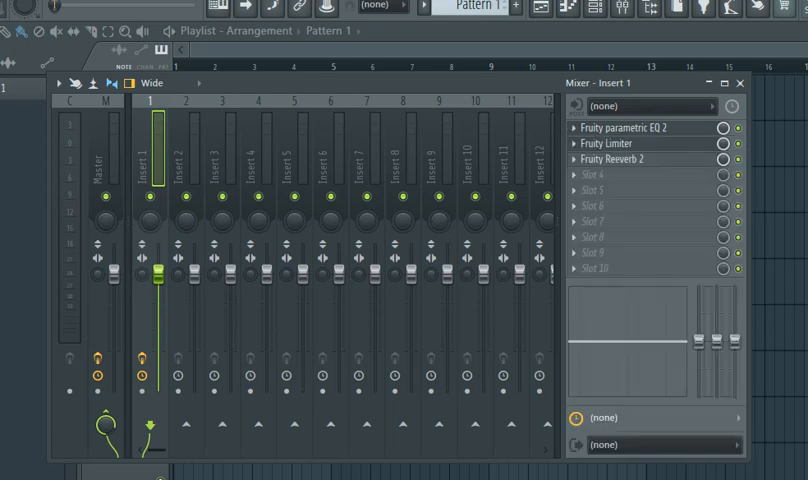
{"action": "right_click", "coordinate": [150, 155]}
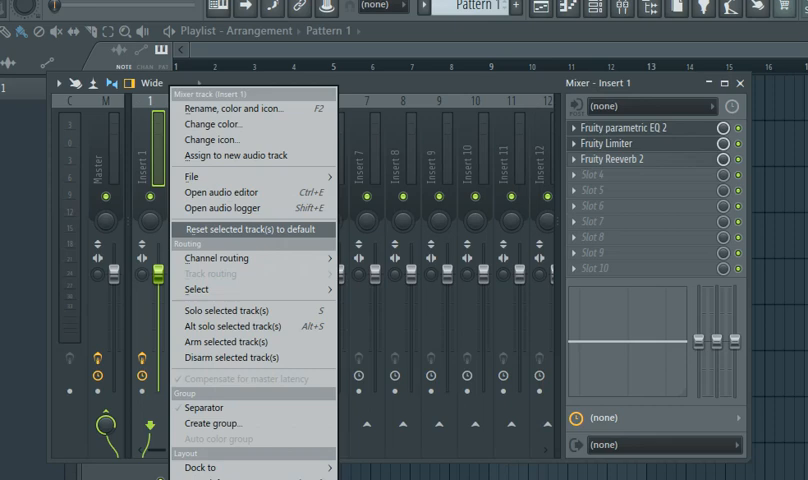
{"action": "left_click", "coordinate": [261, 230]}
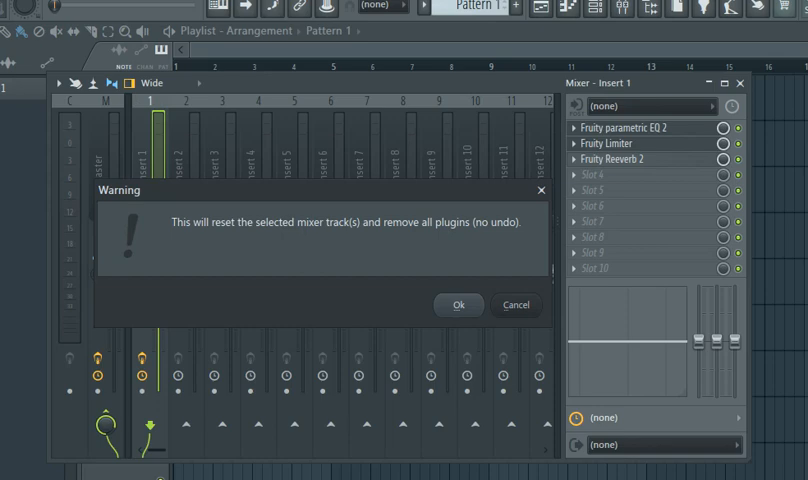
{"action": "left_click", "coordinate": [458, 304]}
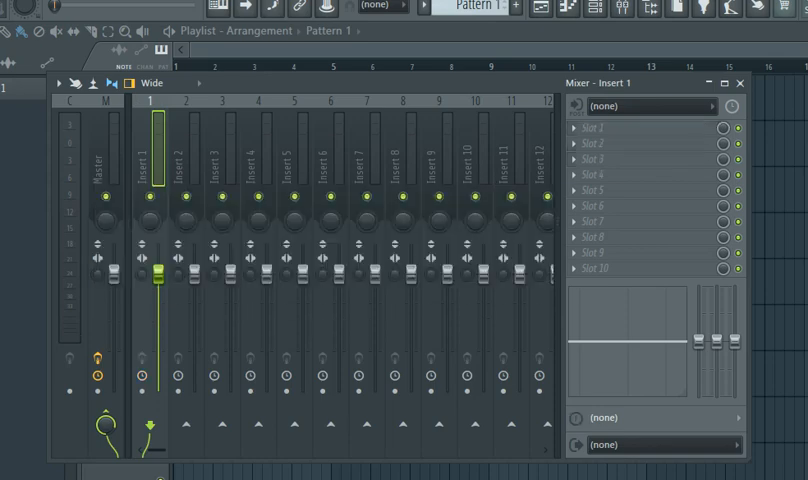